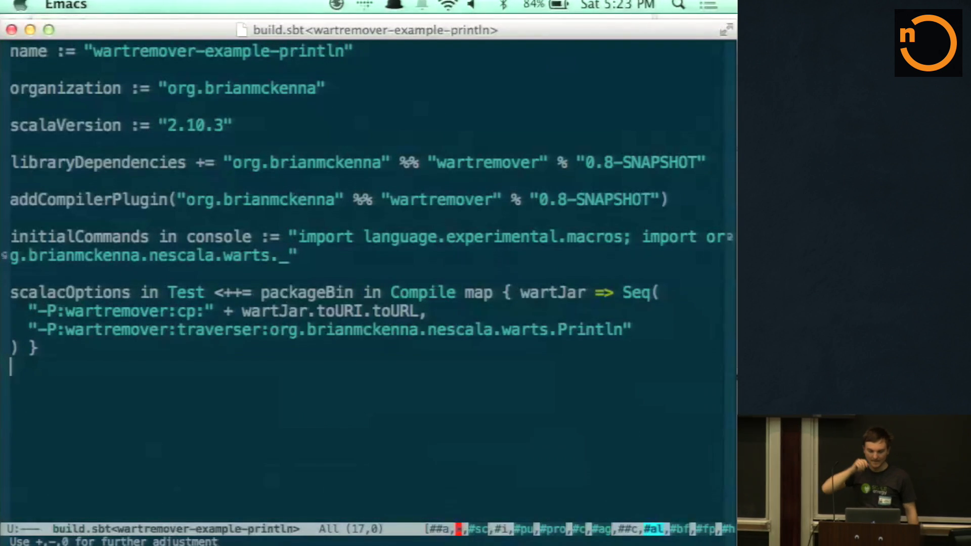
Use the C-x chord in Emacs while reviewing the wartremover build.sbt definition.
{"action": "key", "text": "ctrl+x ctrl+f"}
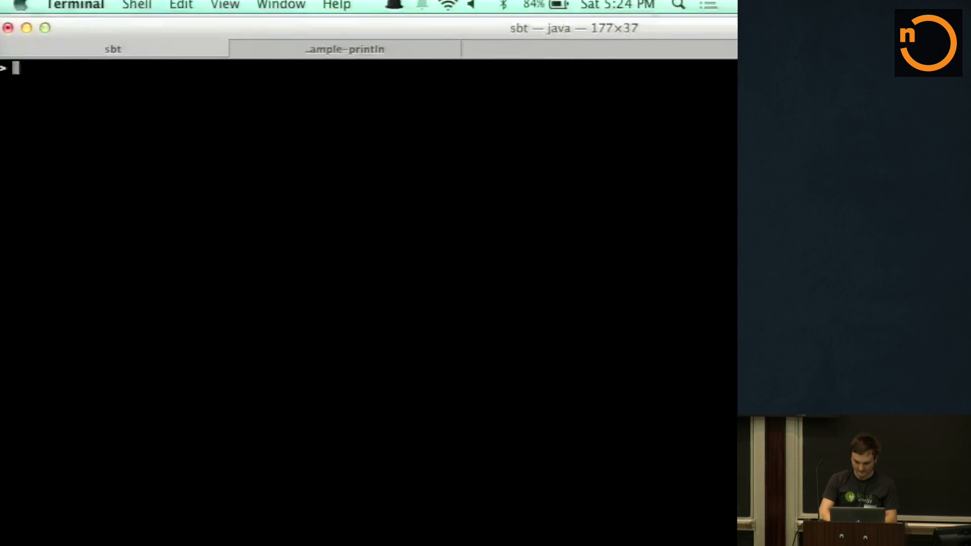
Run the project's tests by entering test at the sbt prompt.
{"action": "type", "text": "te"}
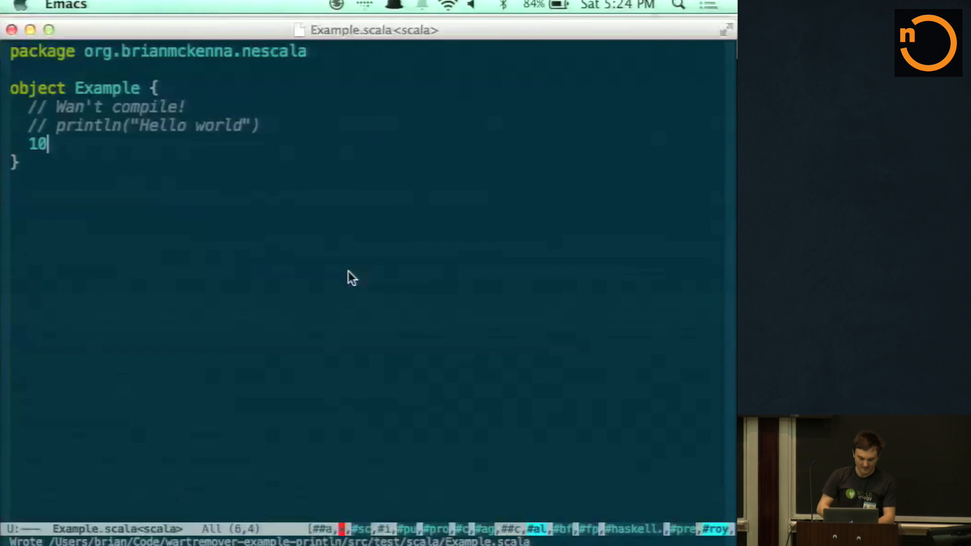
Replace the 10 in Example with val x = scala.Predef and x.println("Test").
{"action": "key", "text": "Return"}
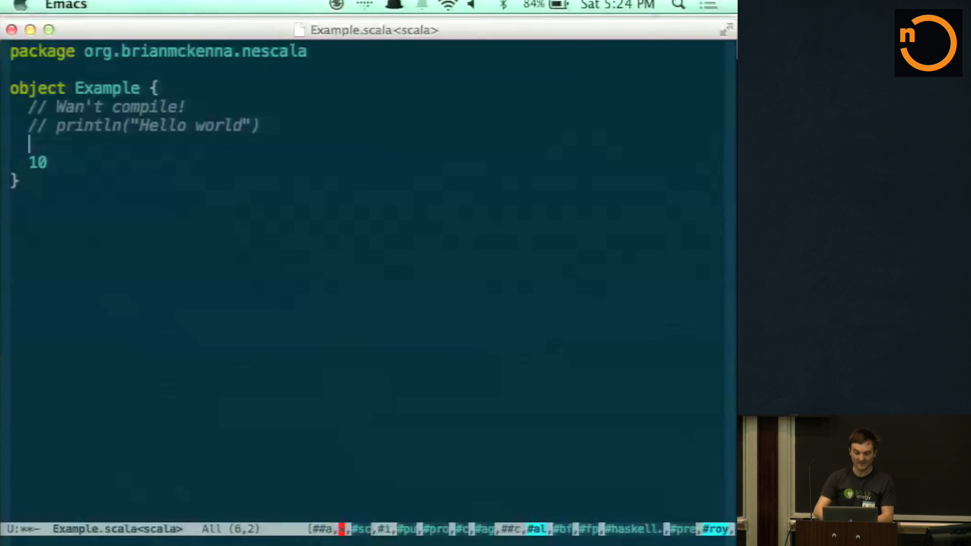
{"action": "type", "text": "val x = Predef"}
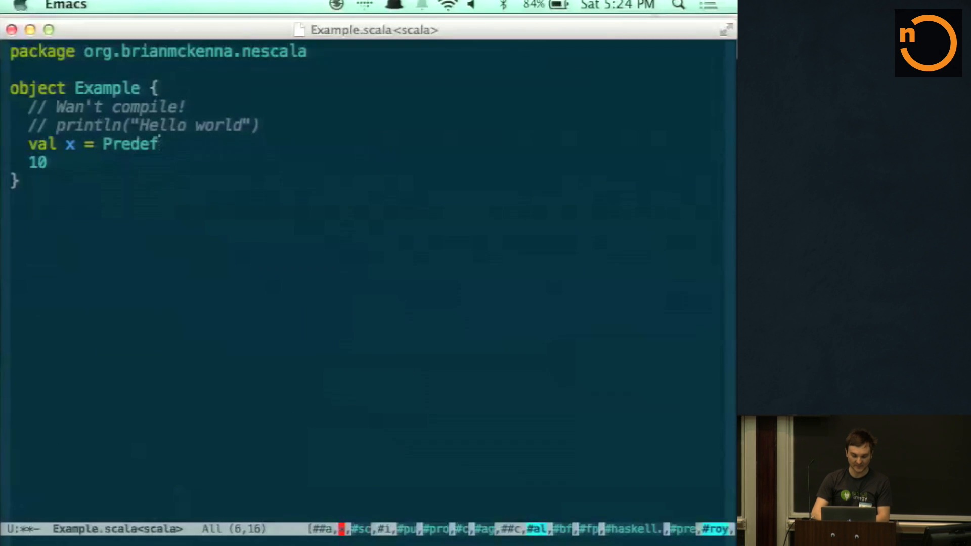
{"action": "type", "text": "scala."}
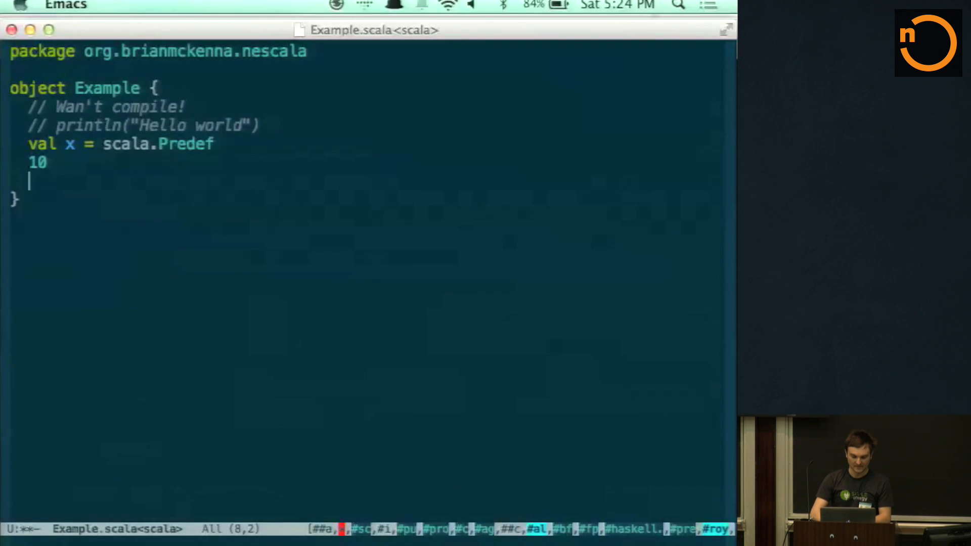
{"action": "type", "text": "x.print"}
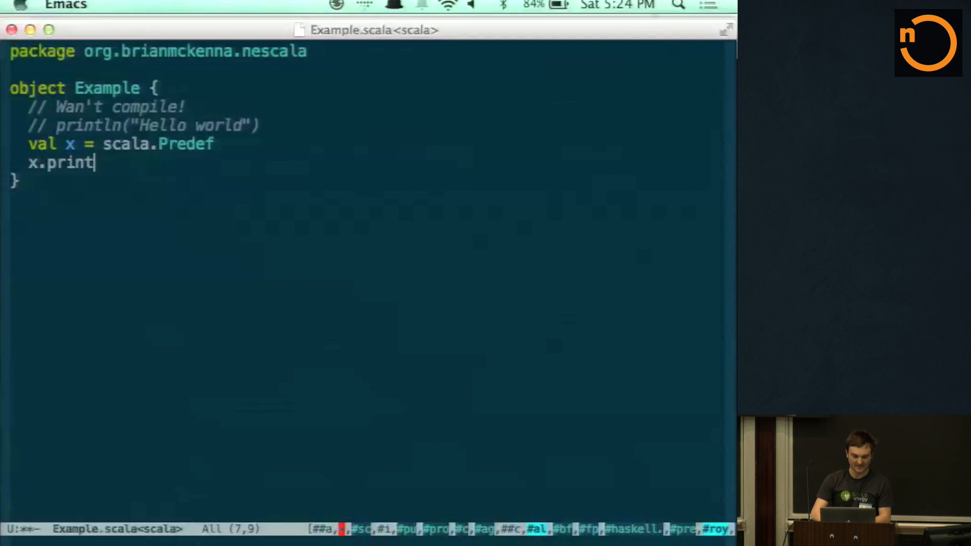
{"action": "type", "text": "ln(\"Test\")"}
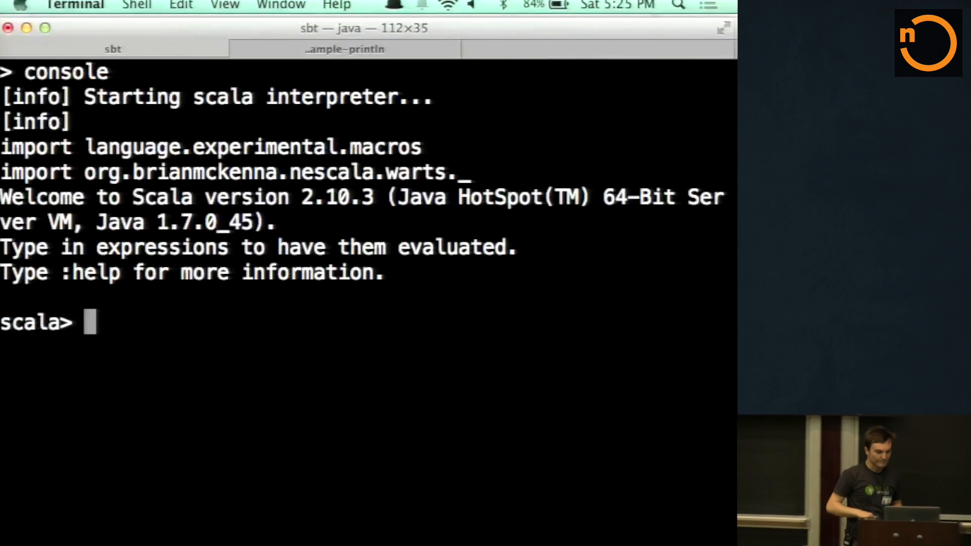
Define noPrintln(expr: Any) = macro Println.asMacro in the REPL and call noPrintln("test").
{"action": "type", "text": "de"}
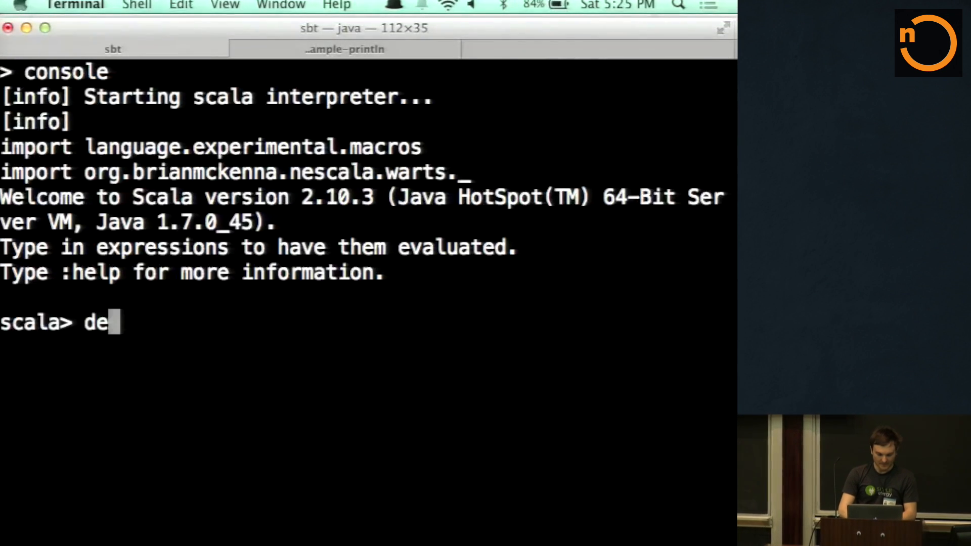
{"action": "type", "text": "f no"}
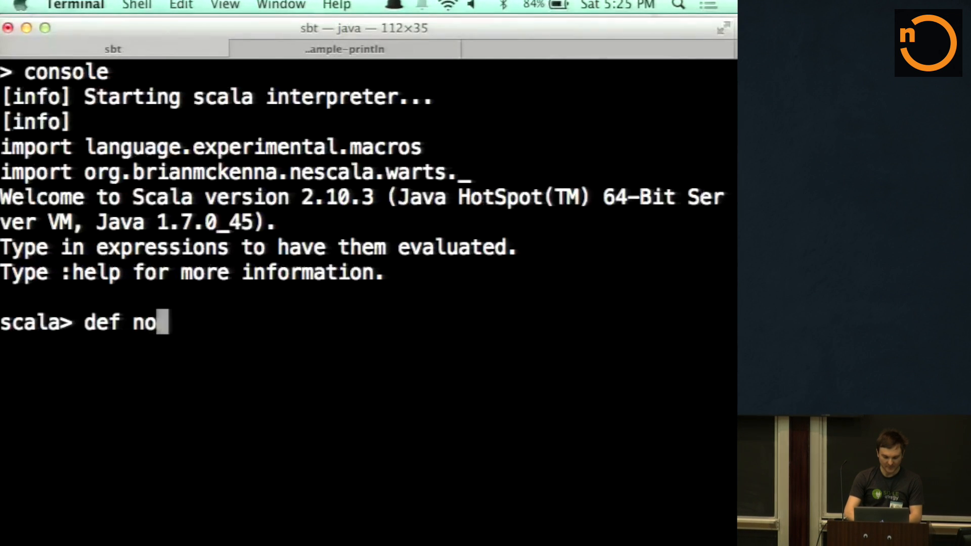
{"action": "type", "text": "Println("}
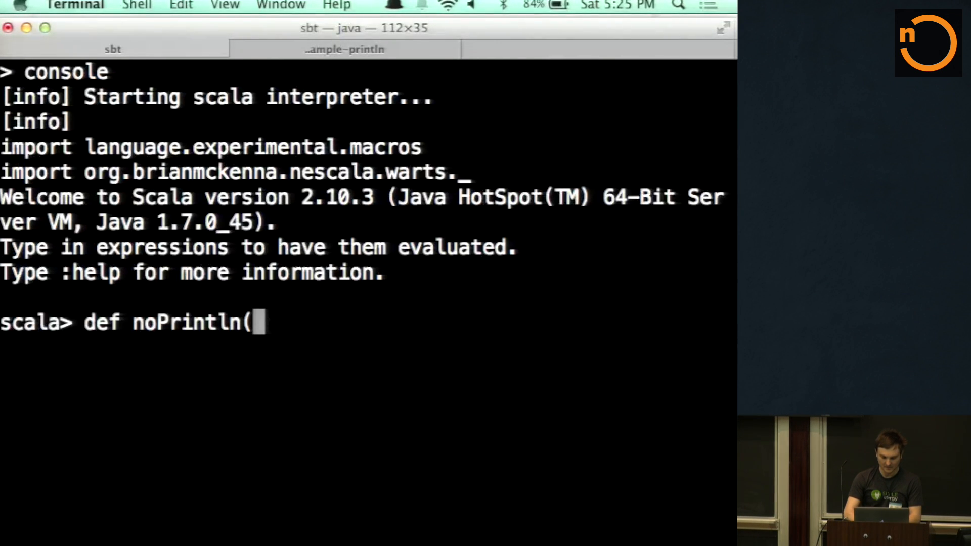
{"action": "type", "text": "expr:"}
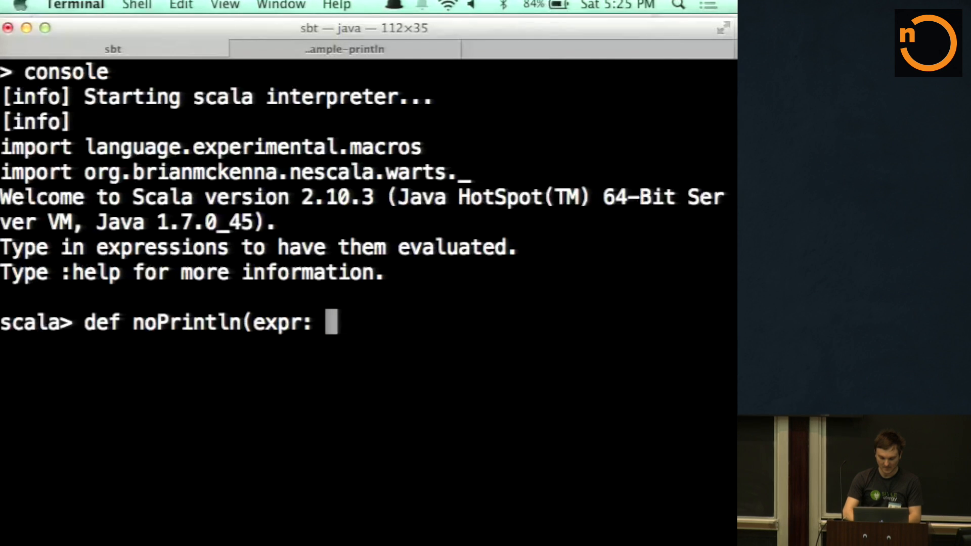
{"action": "type", "text": "Any)"}
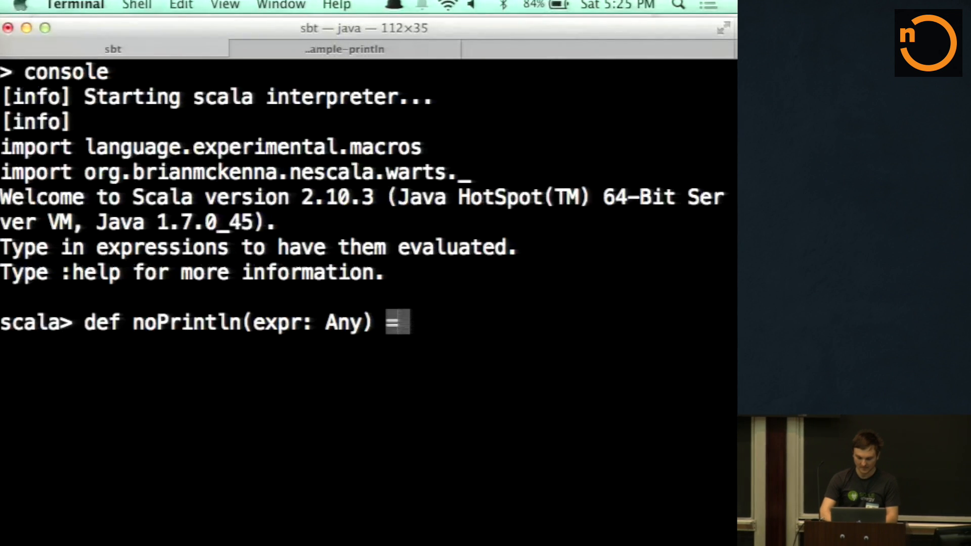
{"action": "type", "text": "= macro"}
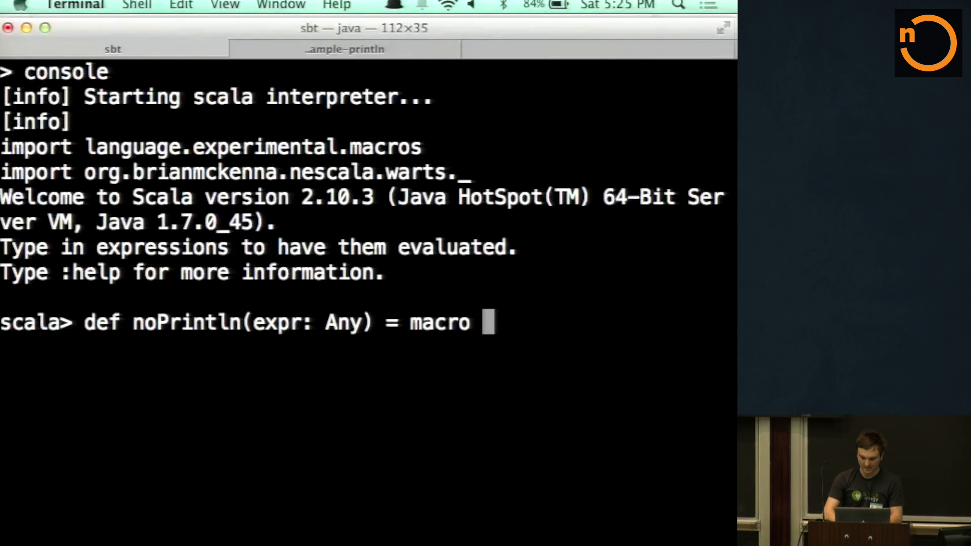
{"action": "type", "text": "Println.asMacro"}
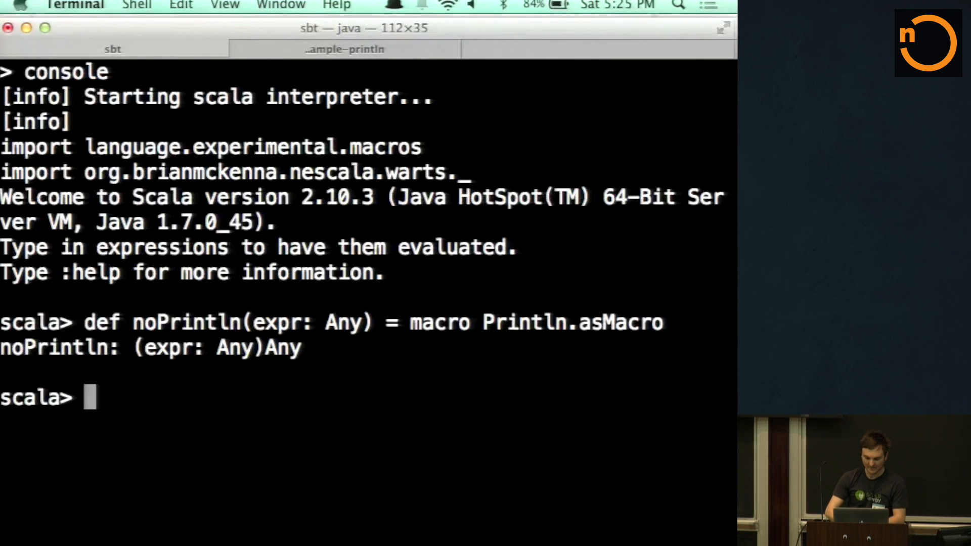
{"action": "type", "text": "noPrintln {"}
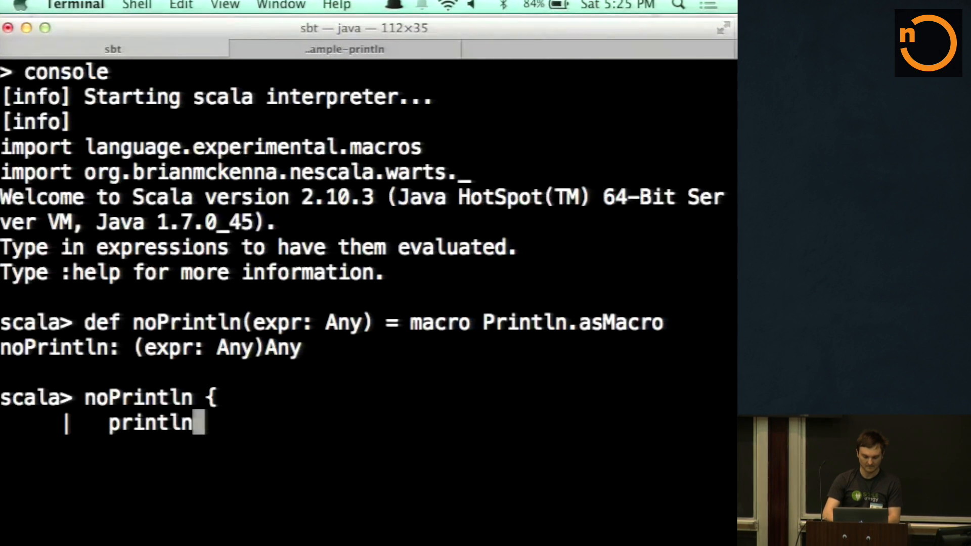
{"action": "type", "text": "(\"test\")"}
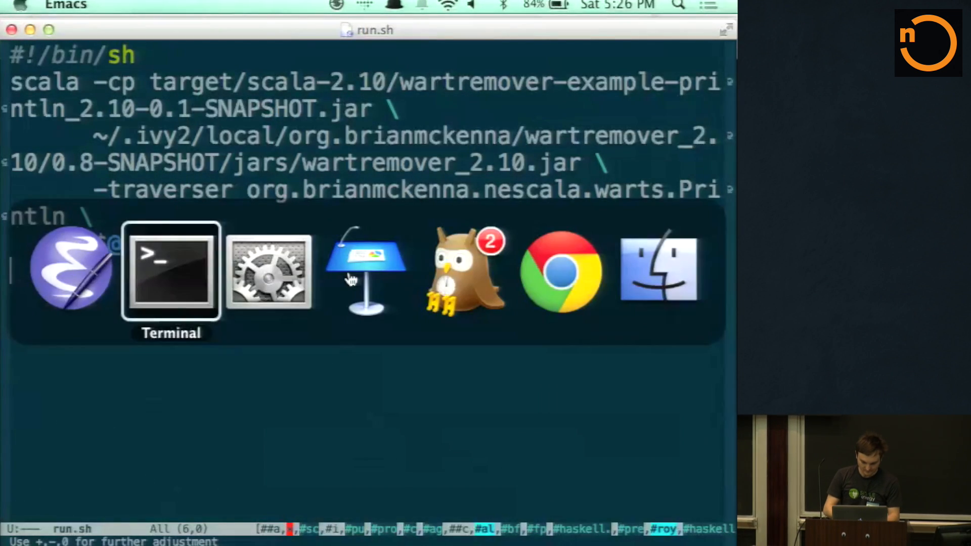
Run ./run.sh on a src/test source file in the shell, then return to Keynote.
{"action": "left_click", "coordinate": [171, 271]}
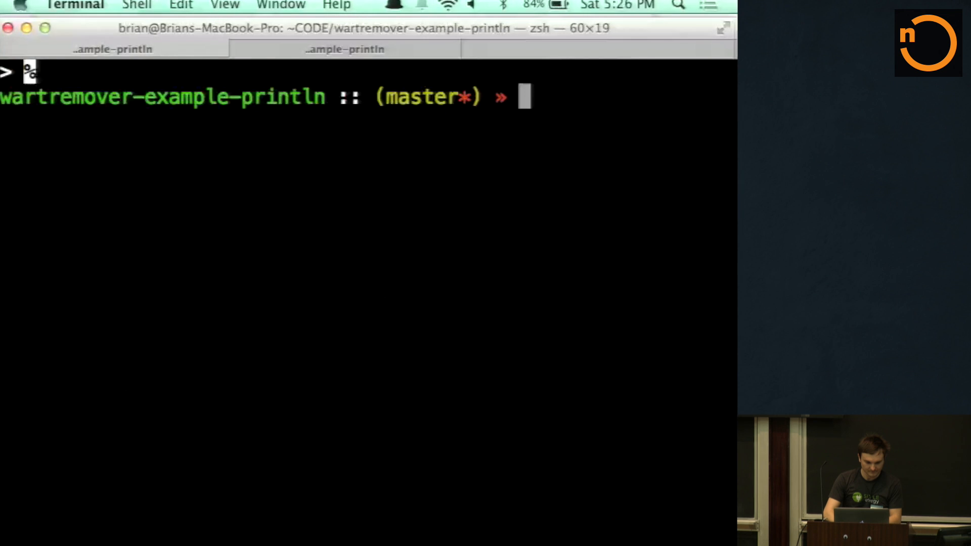
{"action": "type", "text": "./run.sh"}
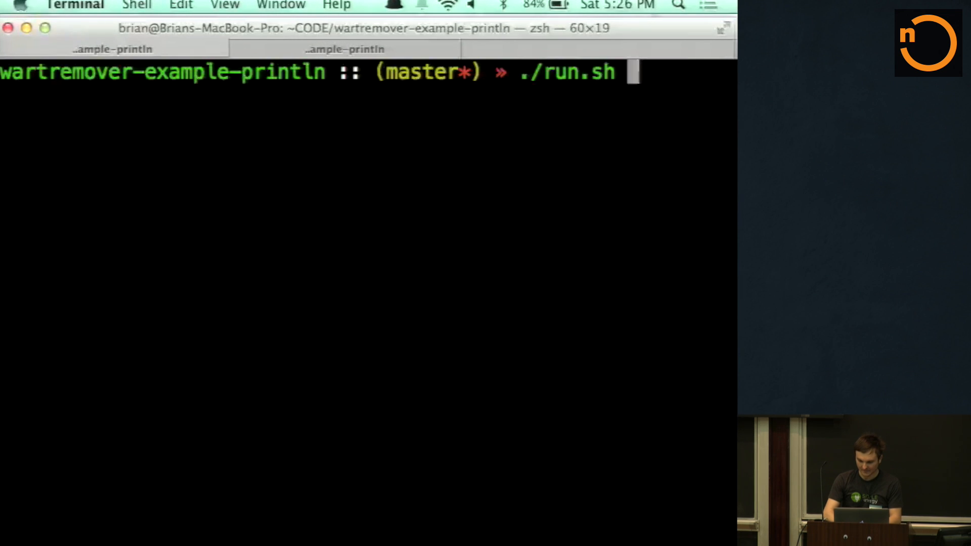
{"action": "type", "text": "src/te"}
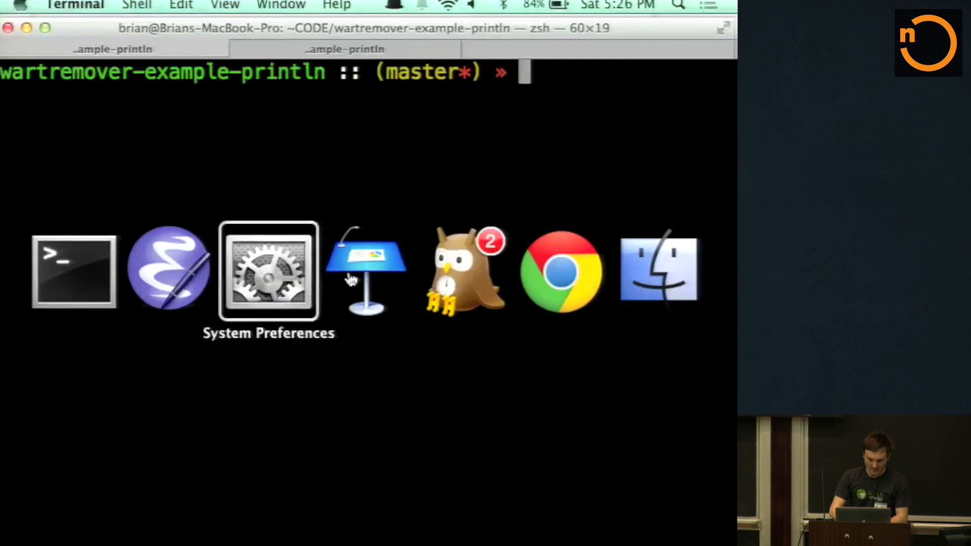
{"action": "left_click", "coordinate": [364, 273]}
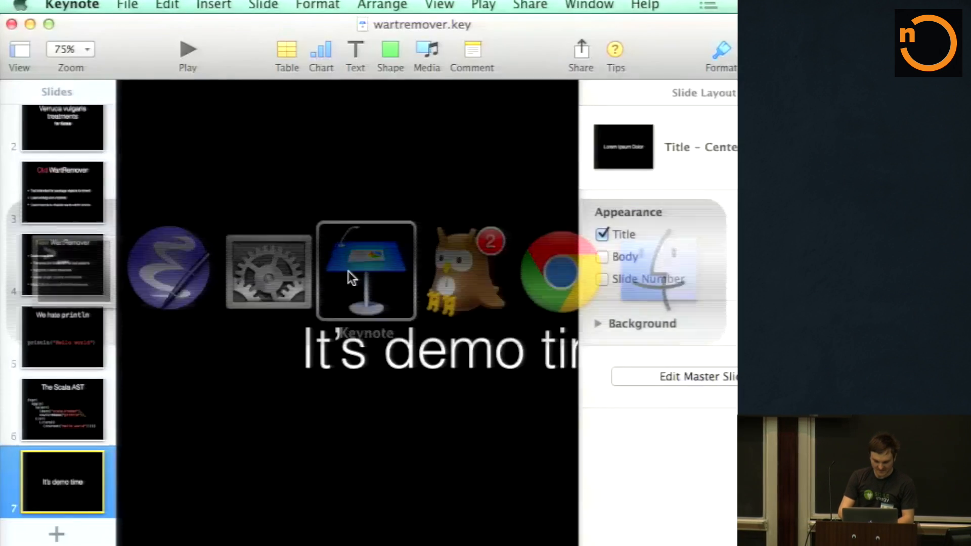